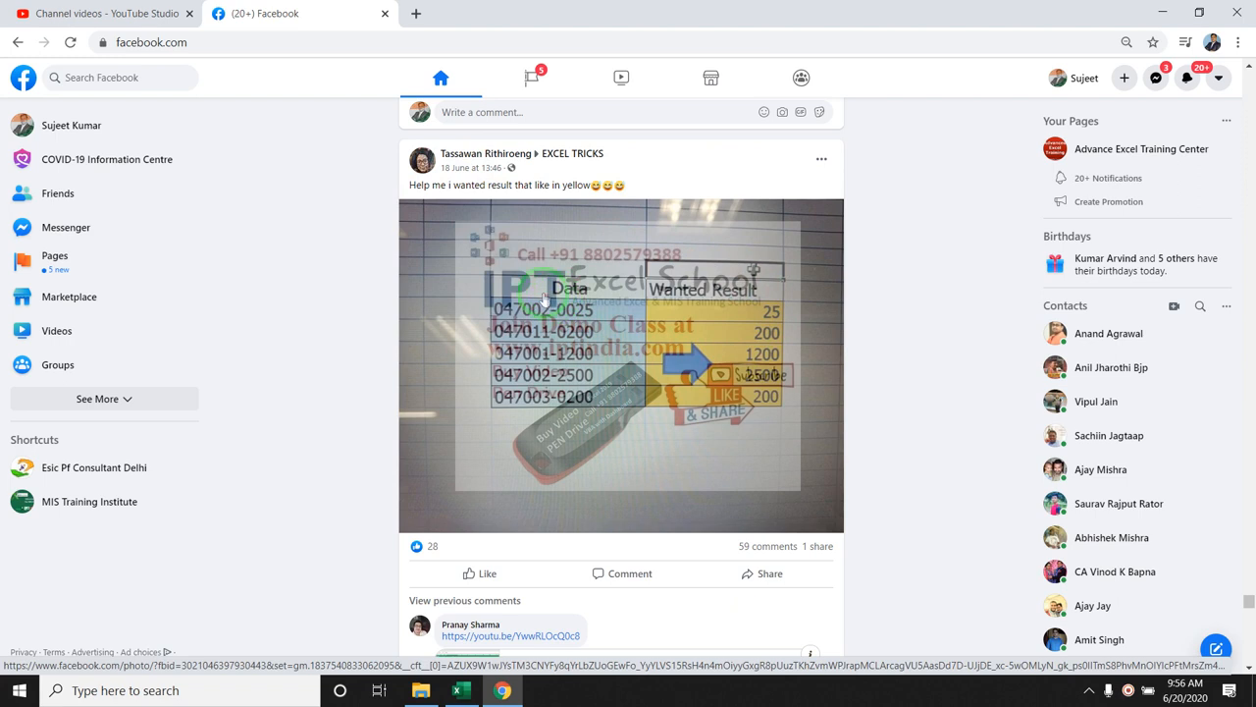
mouse_move(550, 407)
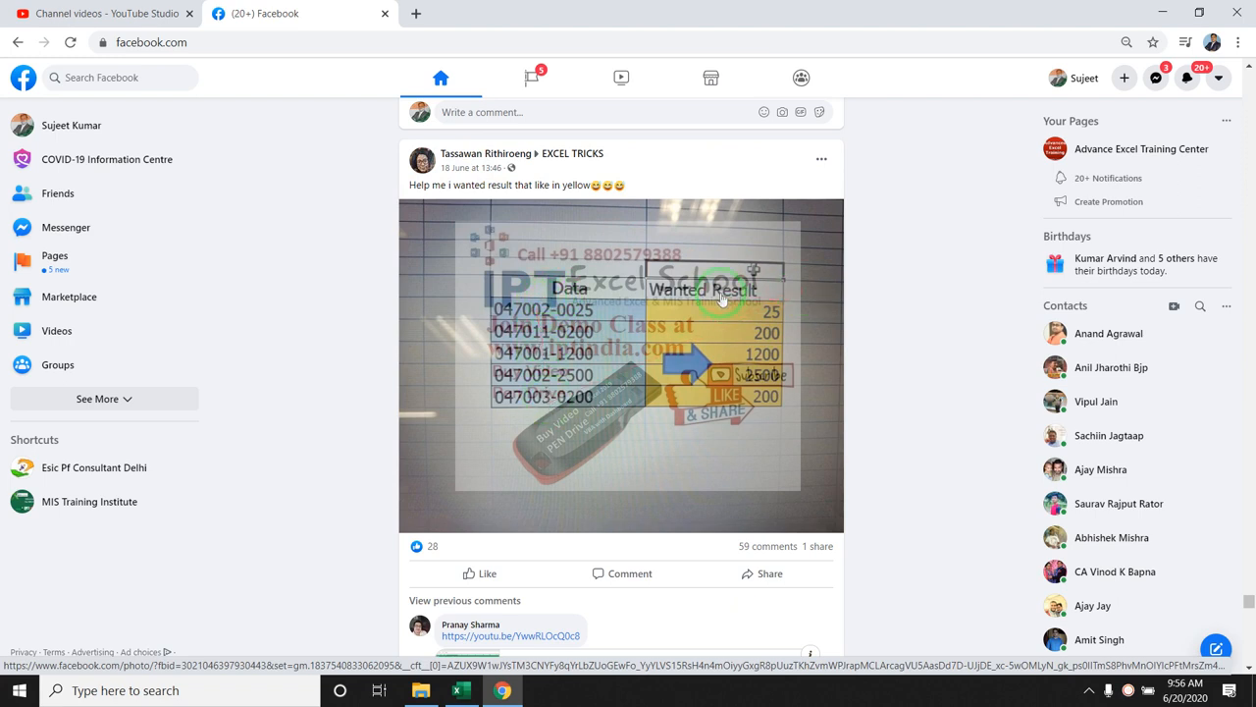
mouse_move(735, 388)
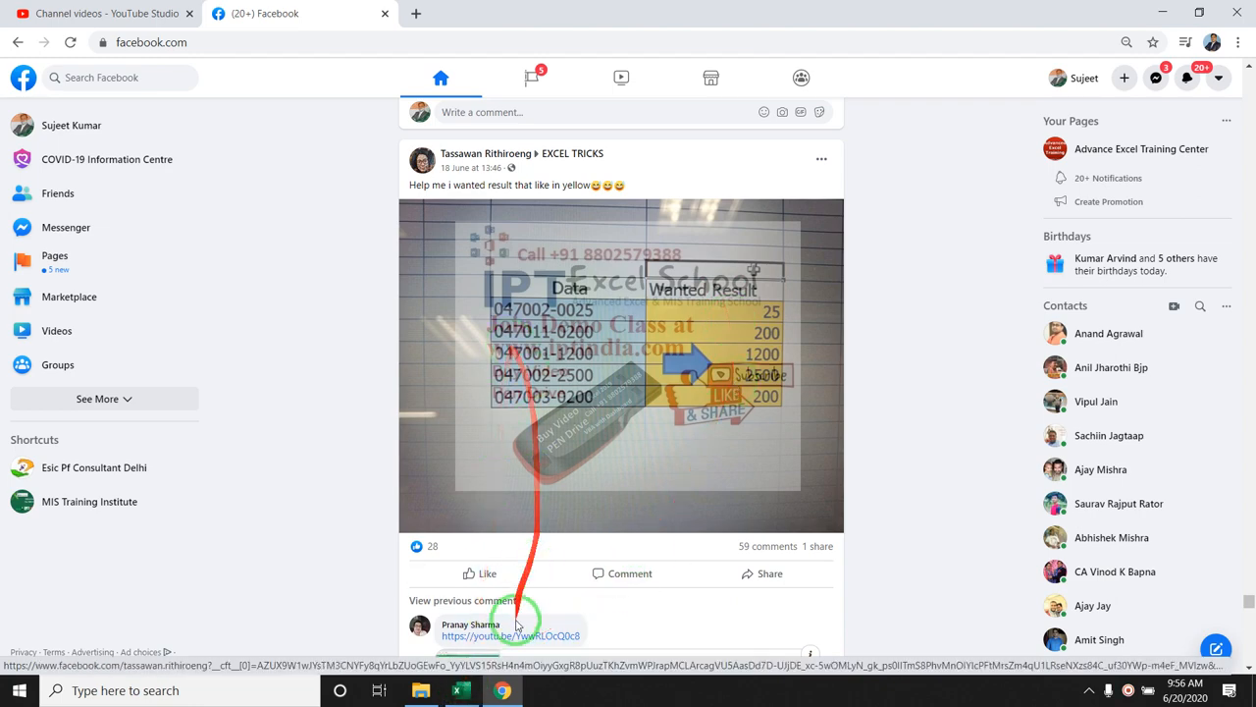
Switch from the Facebook post of dashed codes to the blank Excel sheet.
click(460, 690)
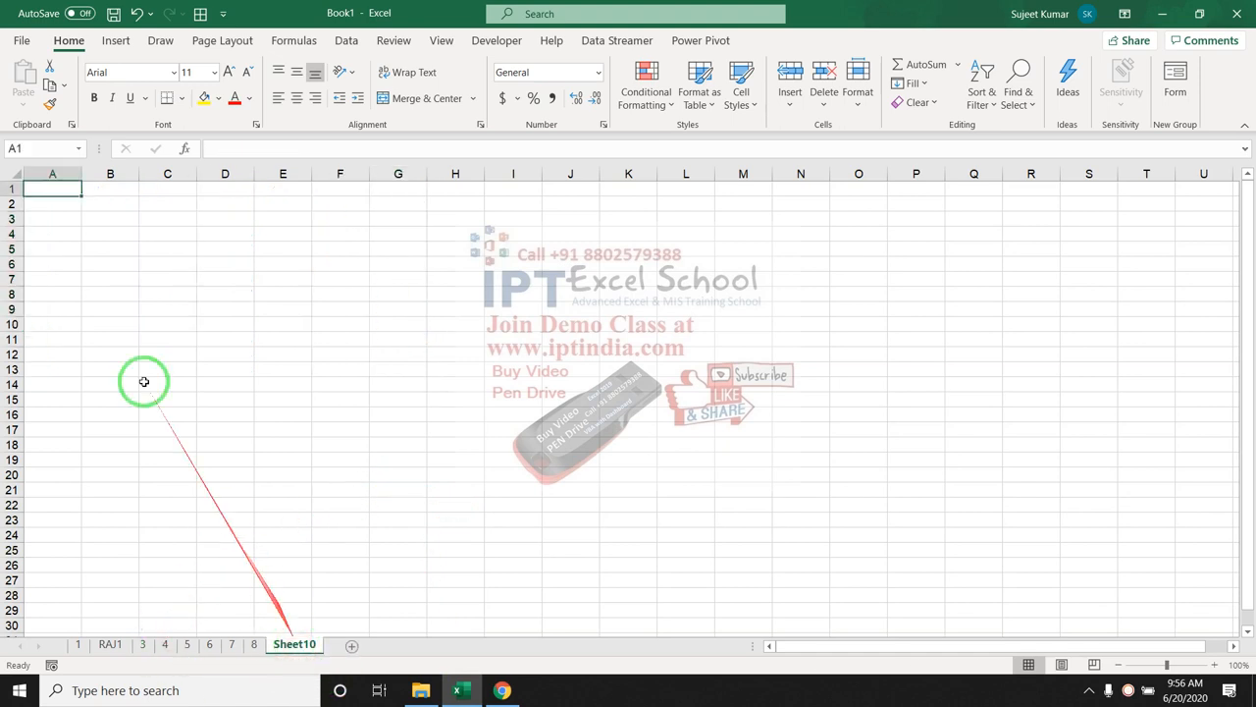
click(110, 203)
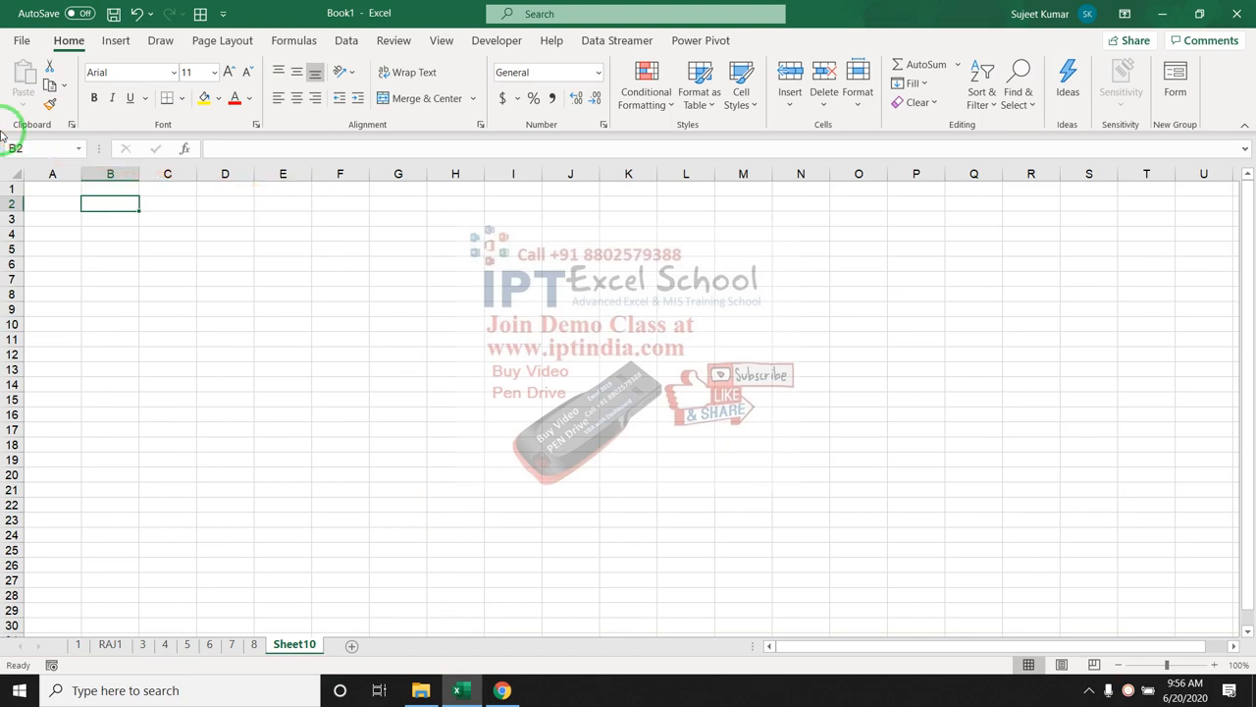
text(0745)
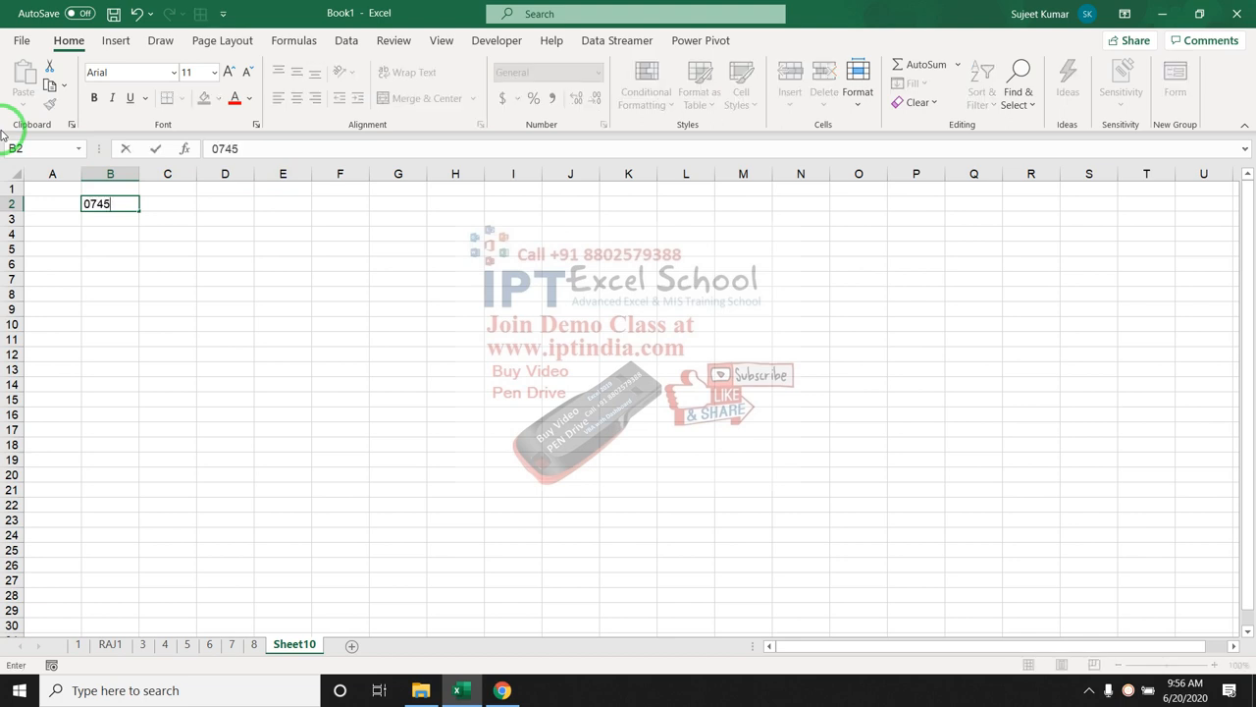
text(214-8215)
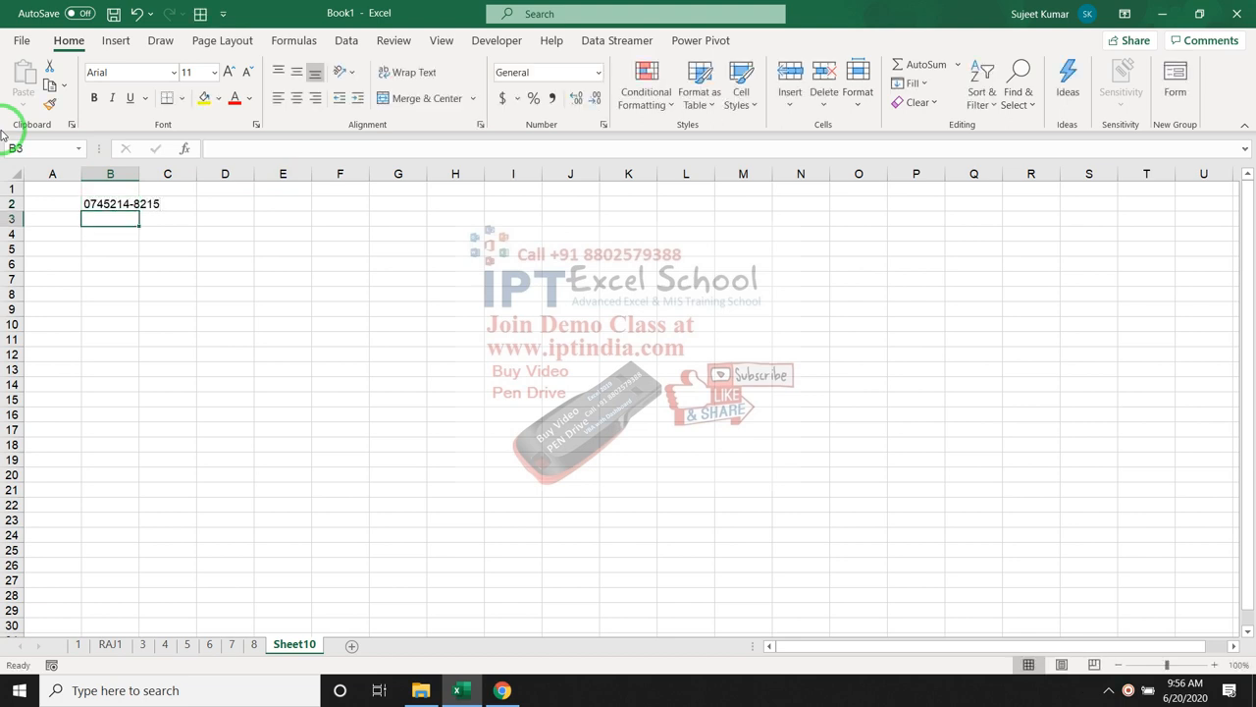
text(0741255)
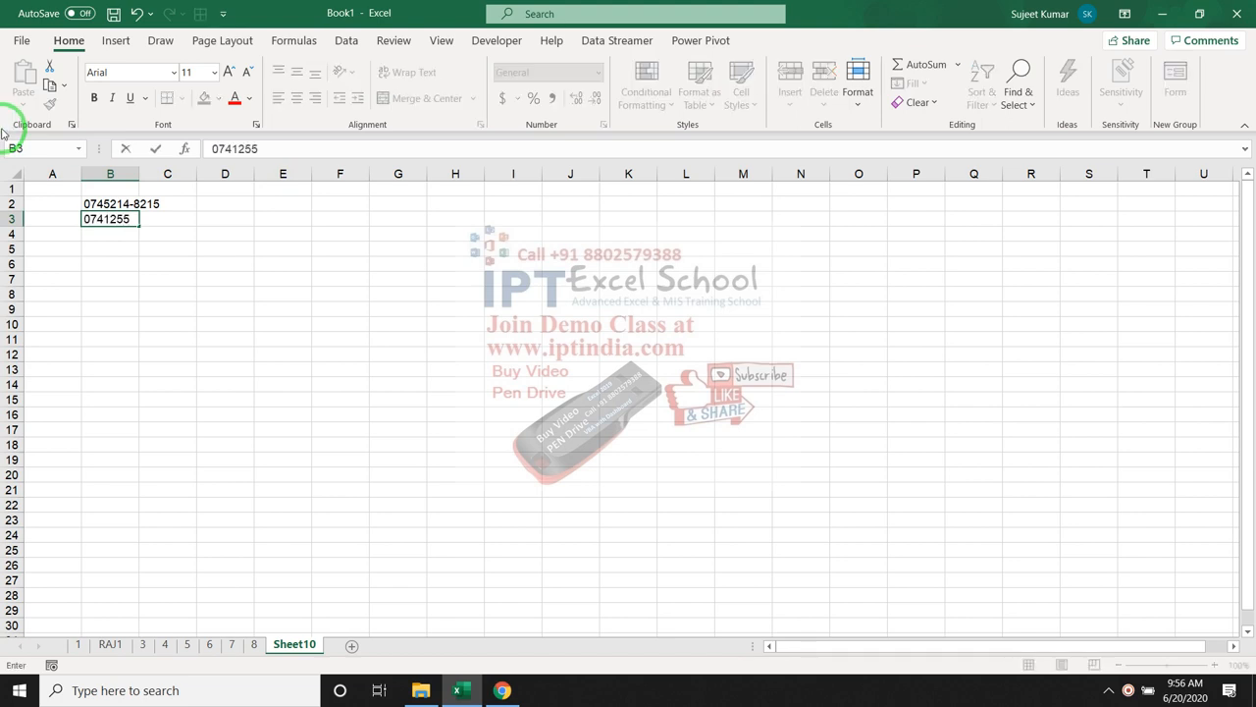
text(-00125)
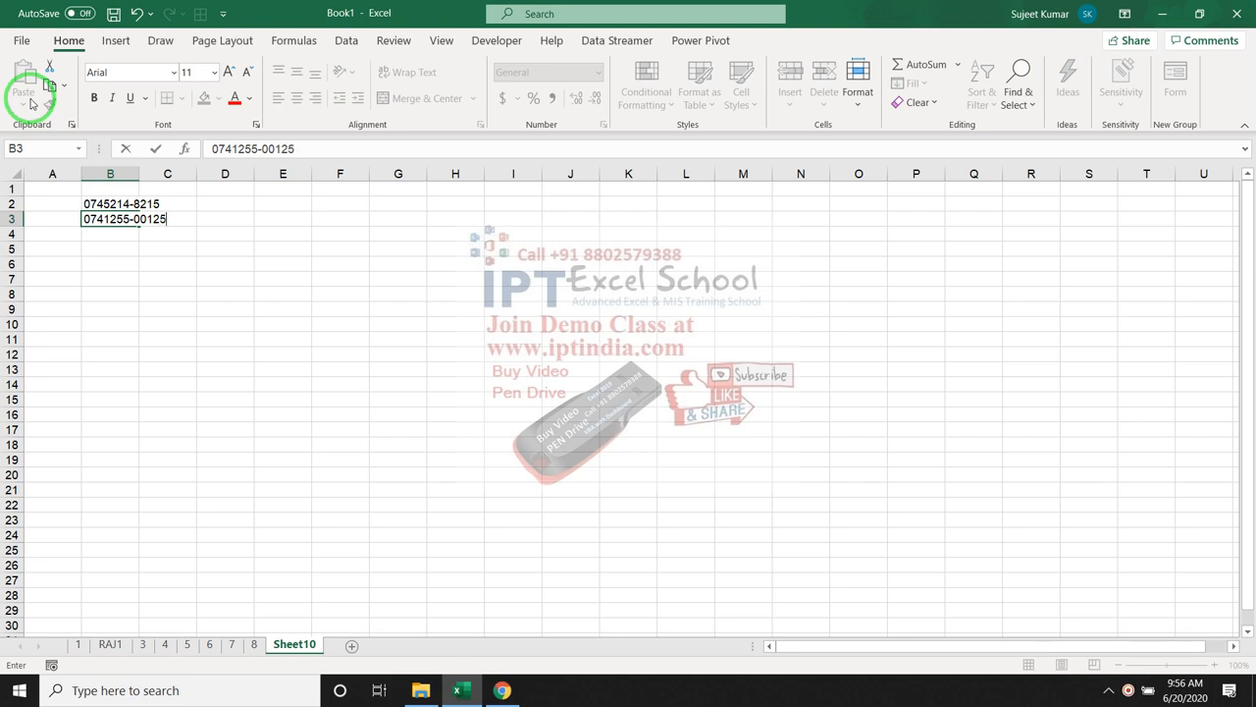
key(enter)
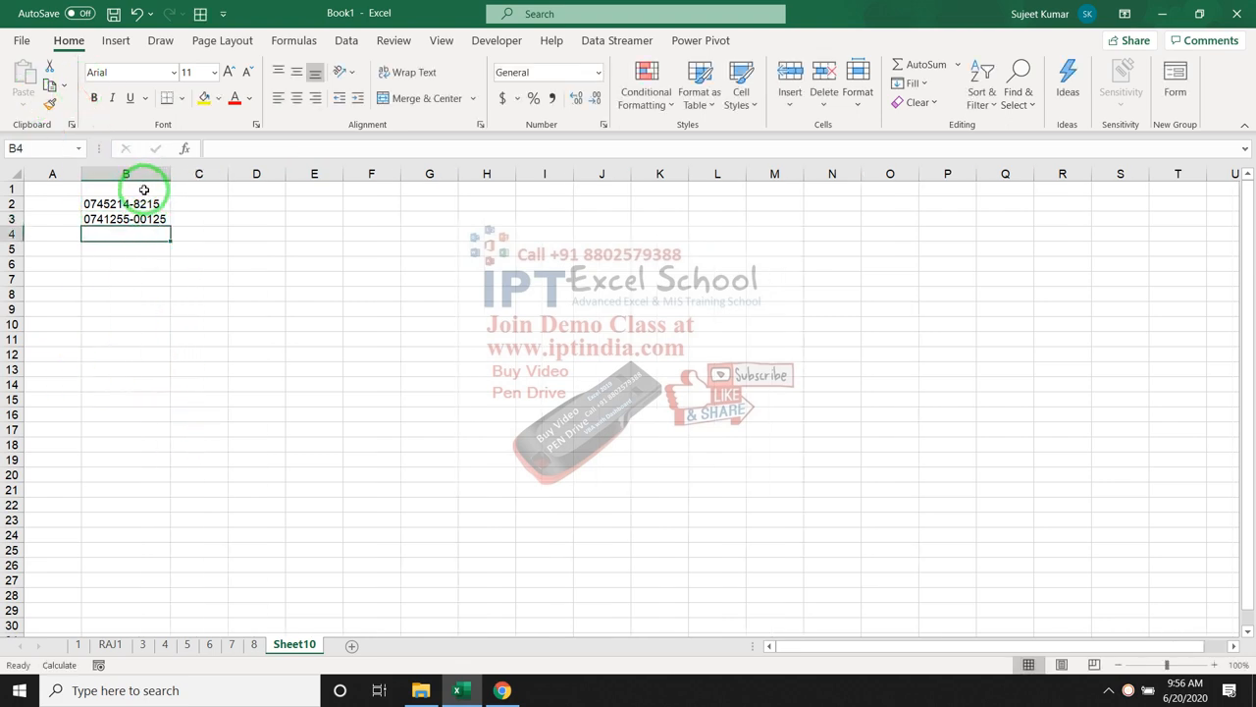
click(198, 204)
text(=)
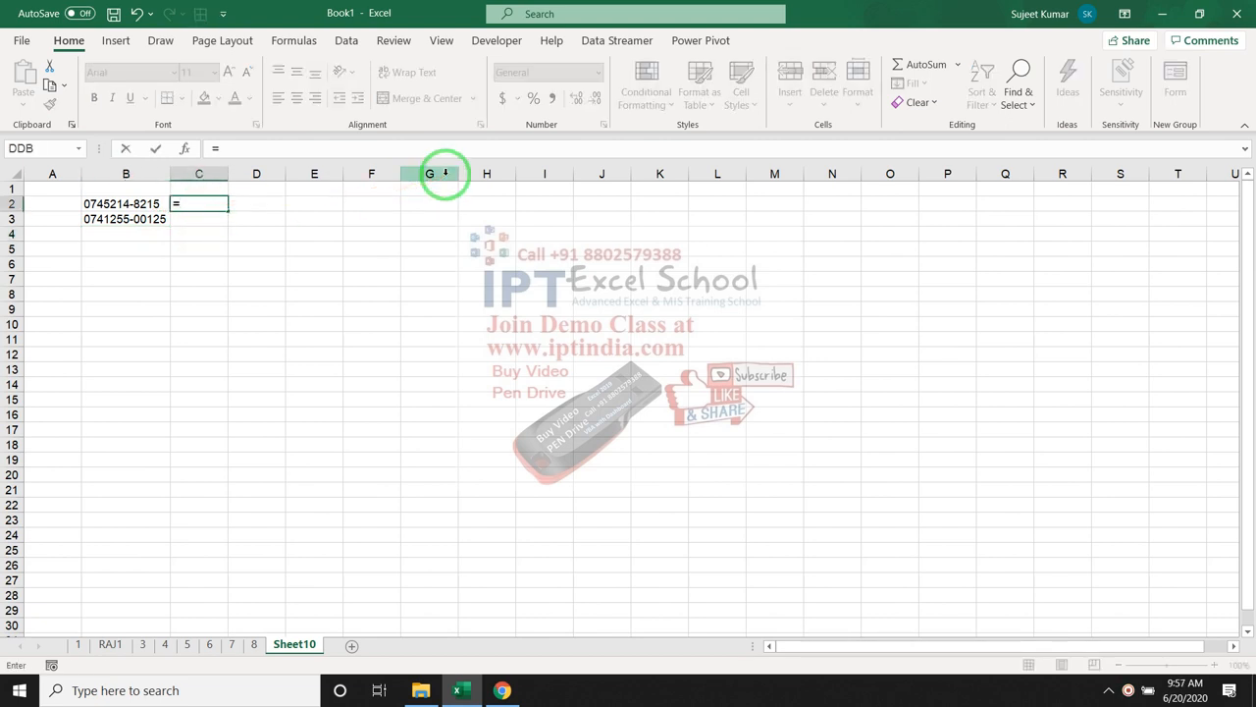
Enter =RIGHT(B2,LEN(B2)-FIND("-",B2,1)) in C2, returning 8215.
text(RIGHT()
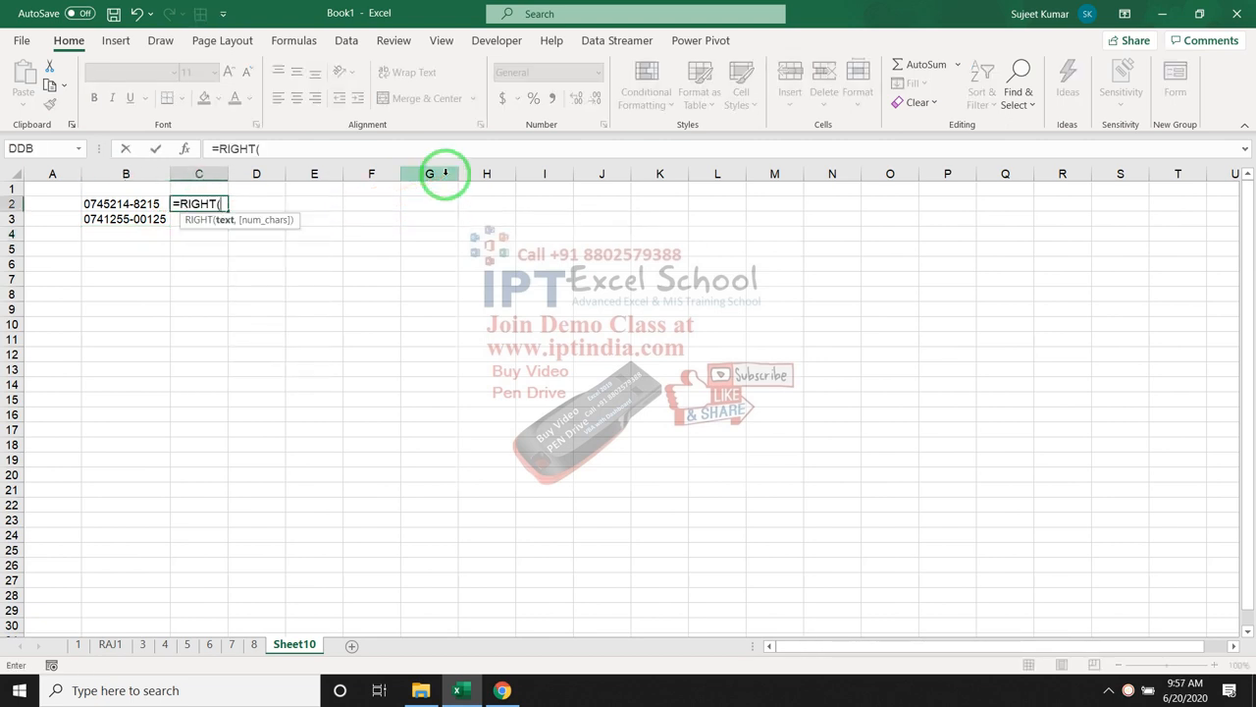
click(126, 203)
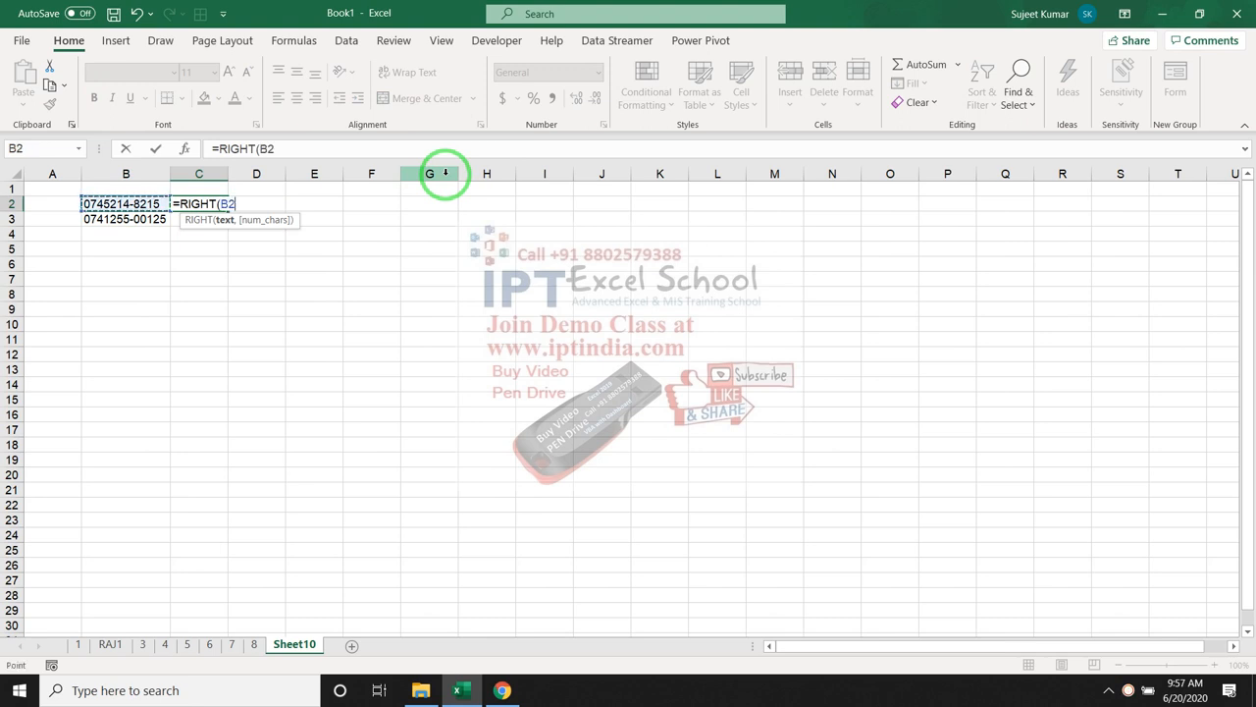
text(,)
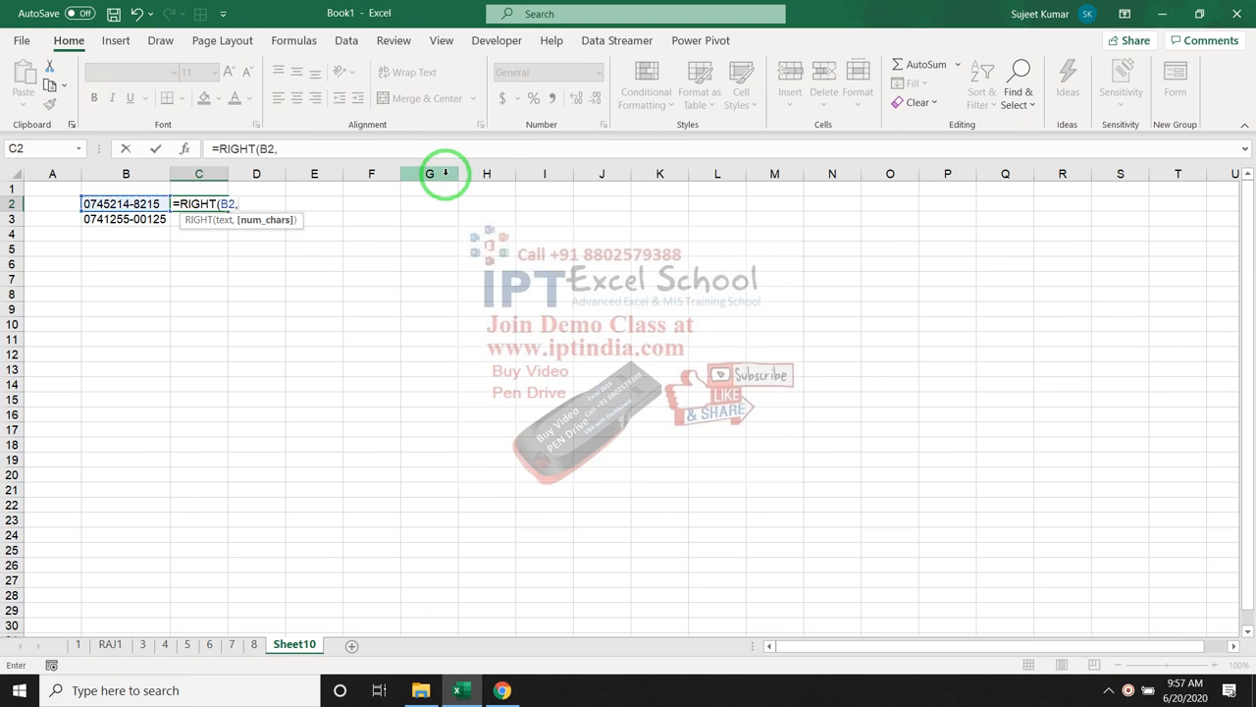
text(le)
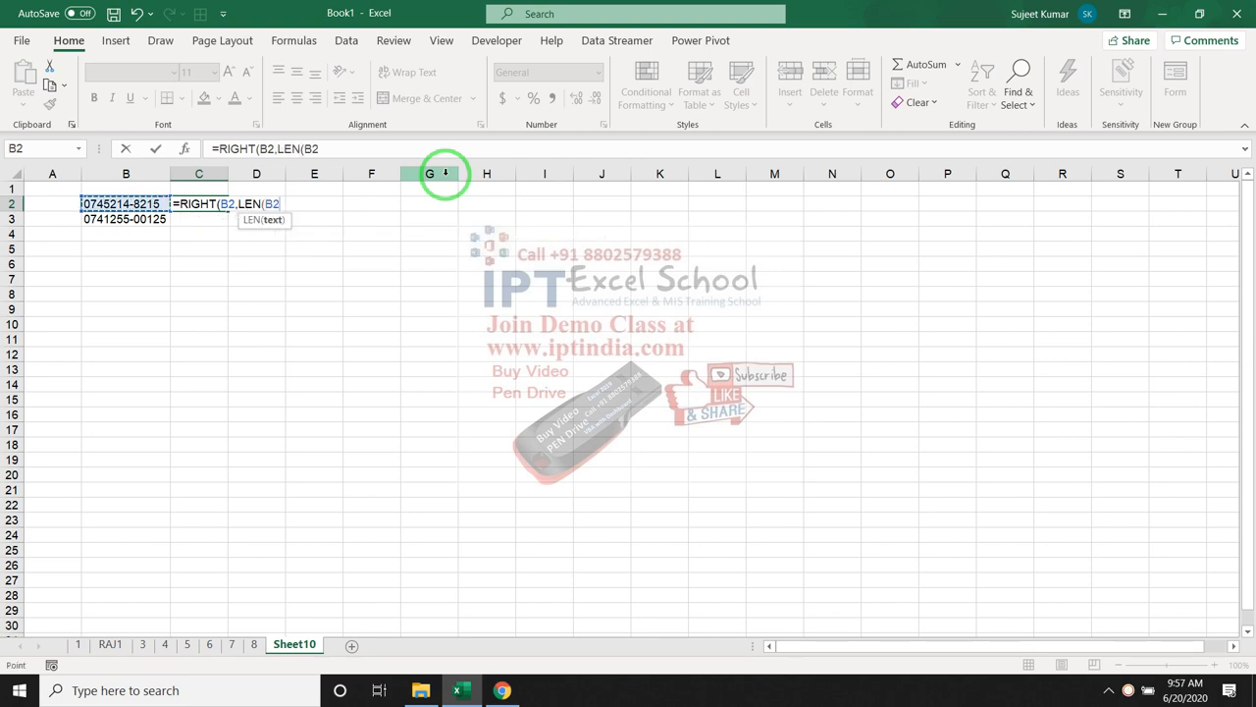
text()-)
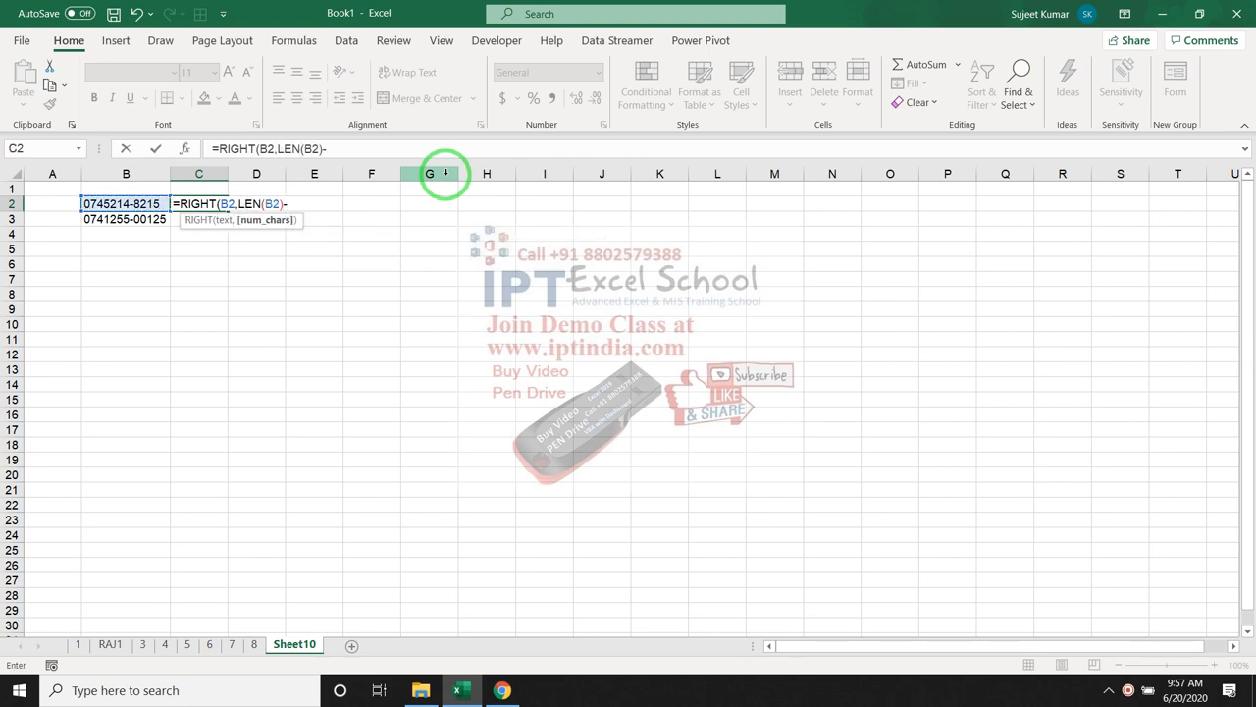
text(FIND("-",B2,)
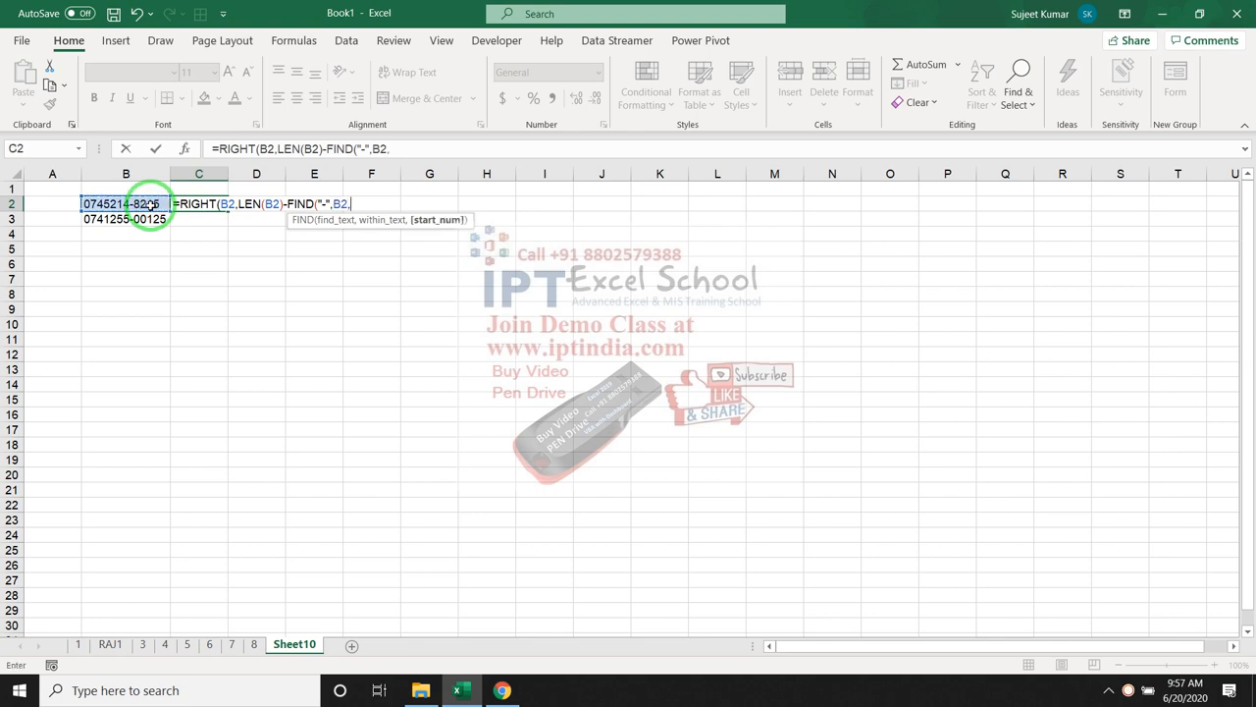
text(1))
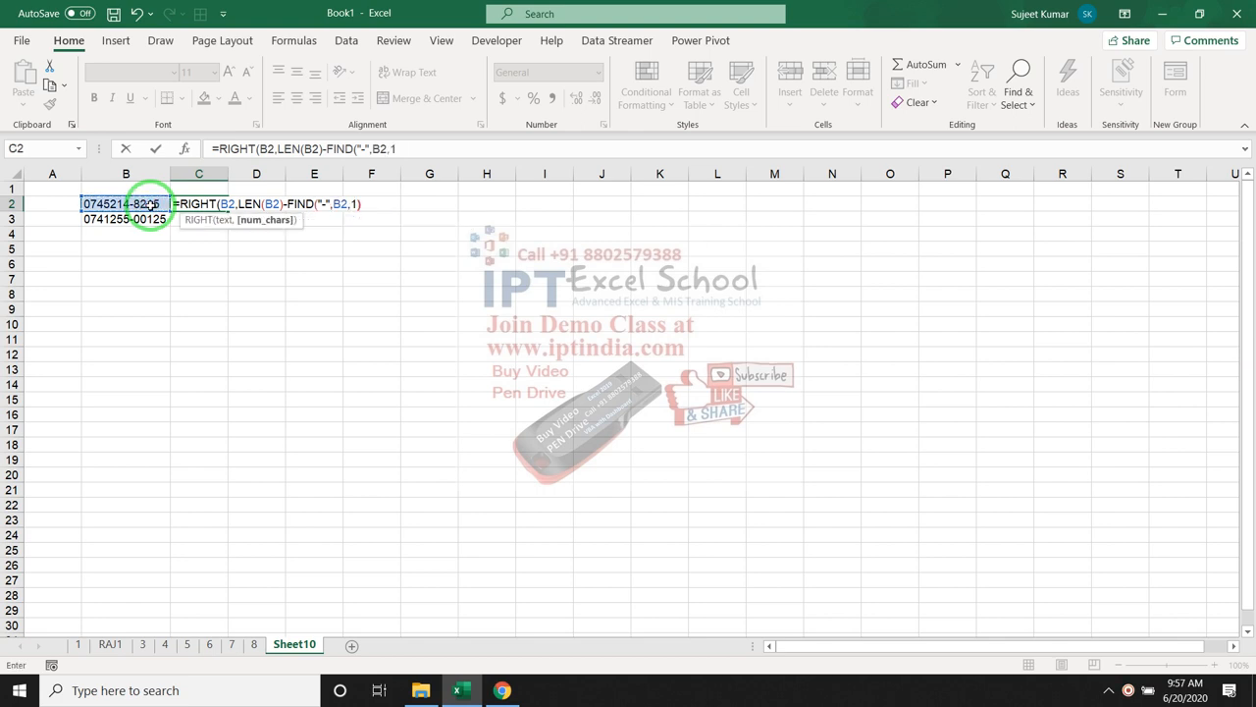
mouse_move(248, 288)
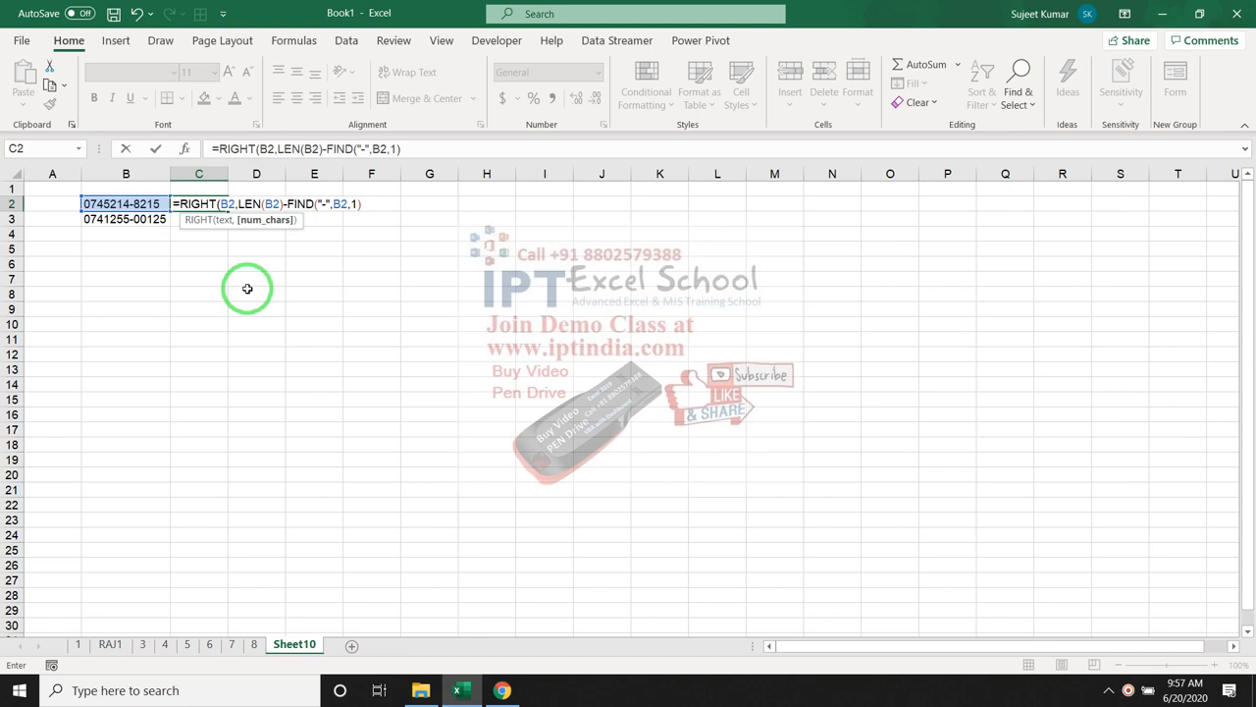
key(enter)
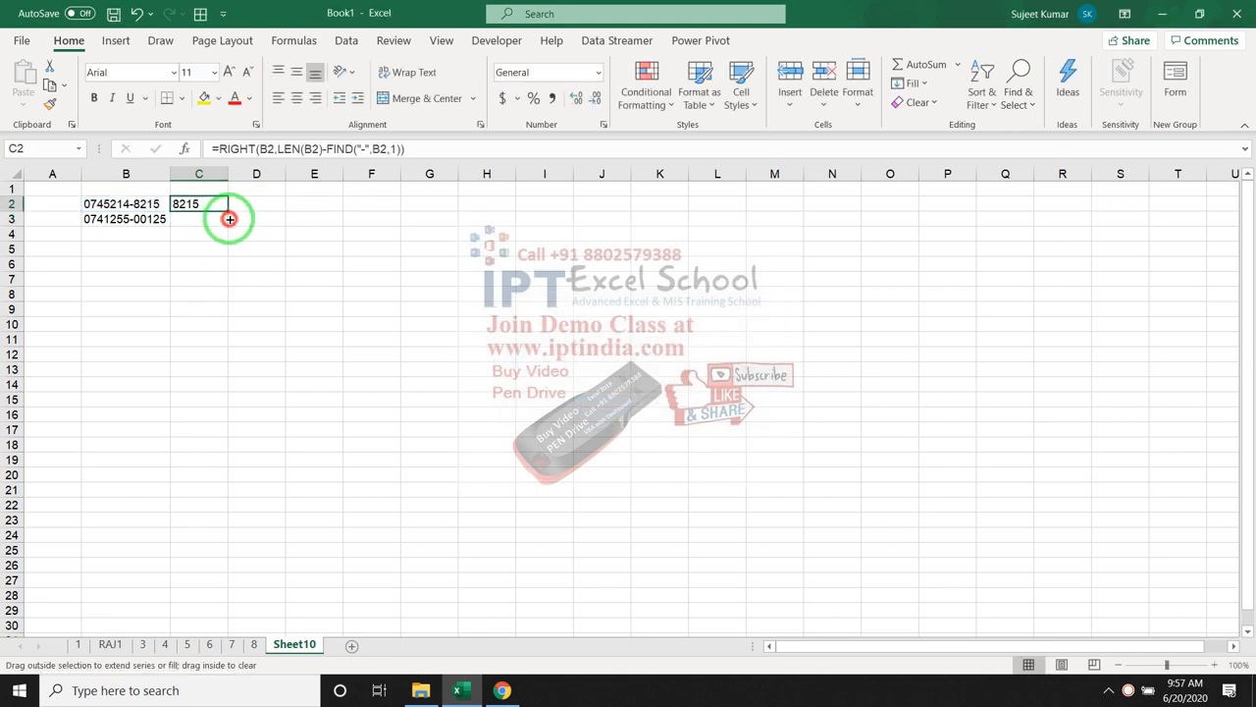
Fill the formula down to C3 (00125) and compare against the post's wanted results.
double_click(198, 219)
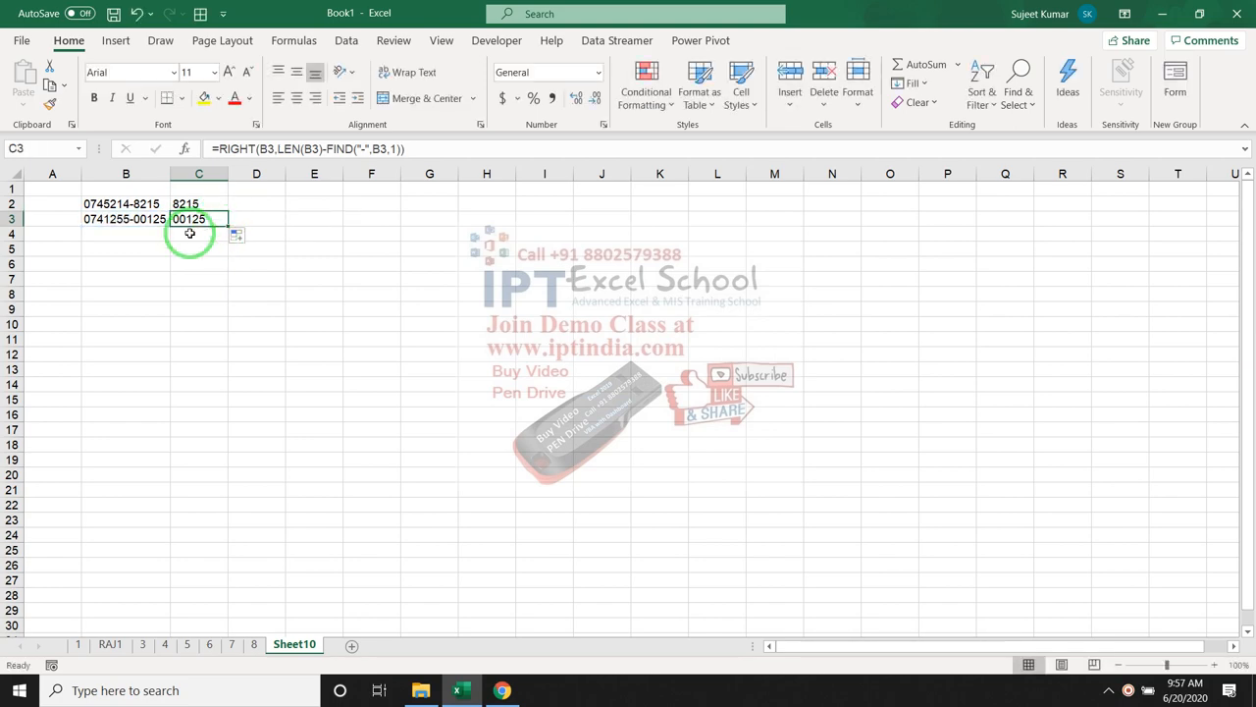
click(502, 690)
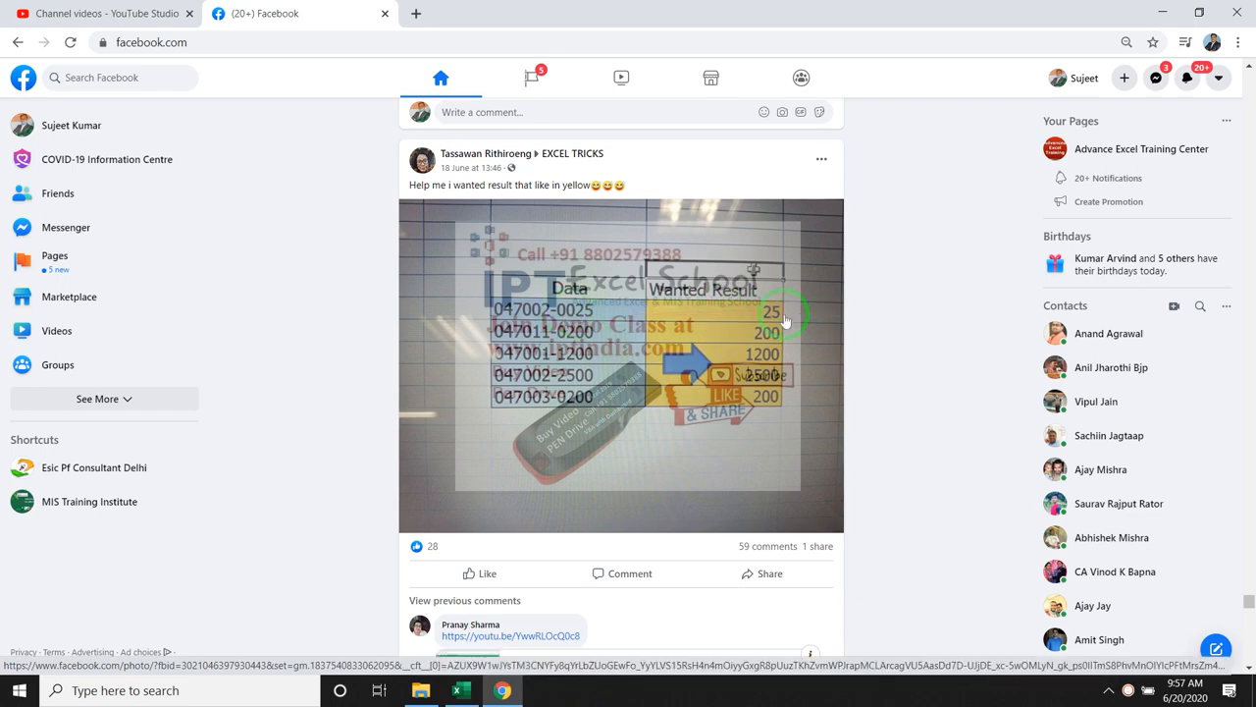
click(460, 690)
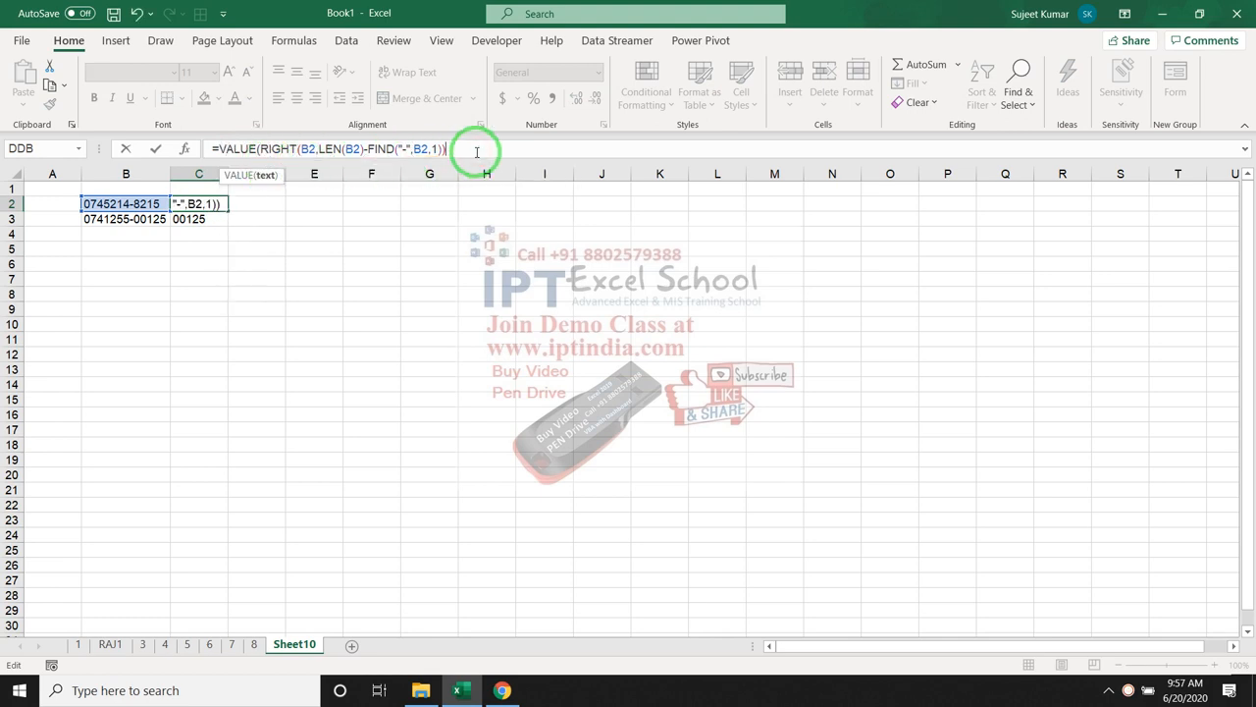
Confirm C2's formula wrapped in VALUE and select C3 so results show 8215 and 125.
key(Enter)
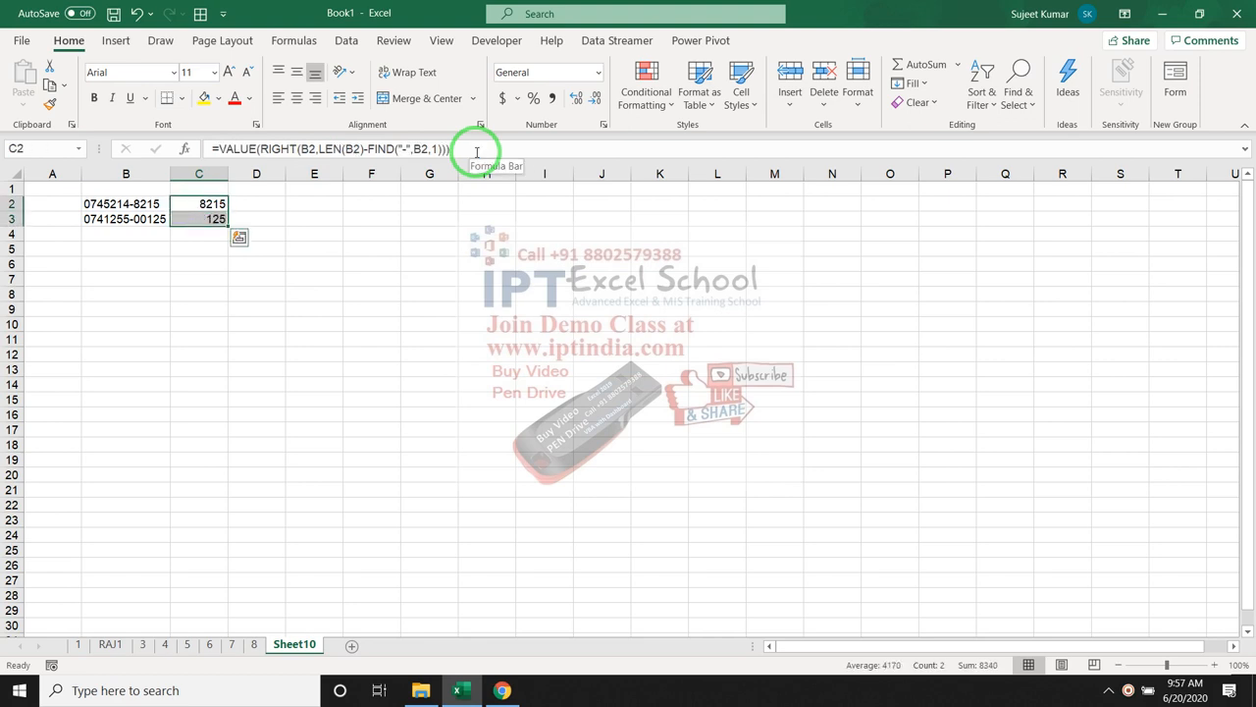
click(200, 218)
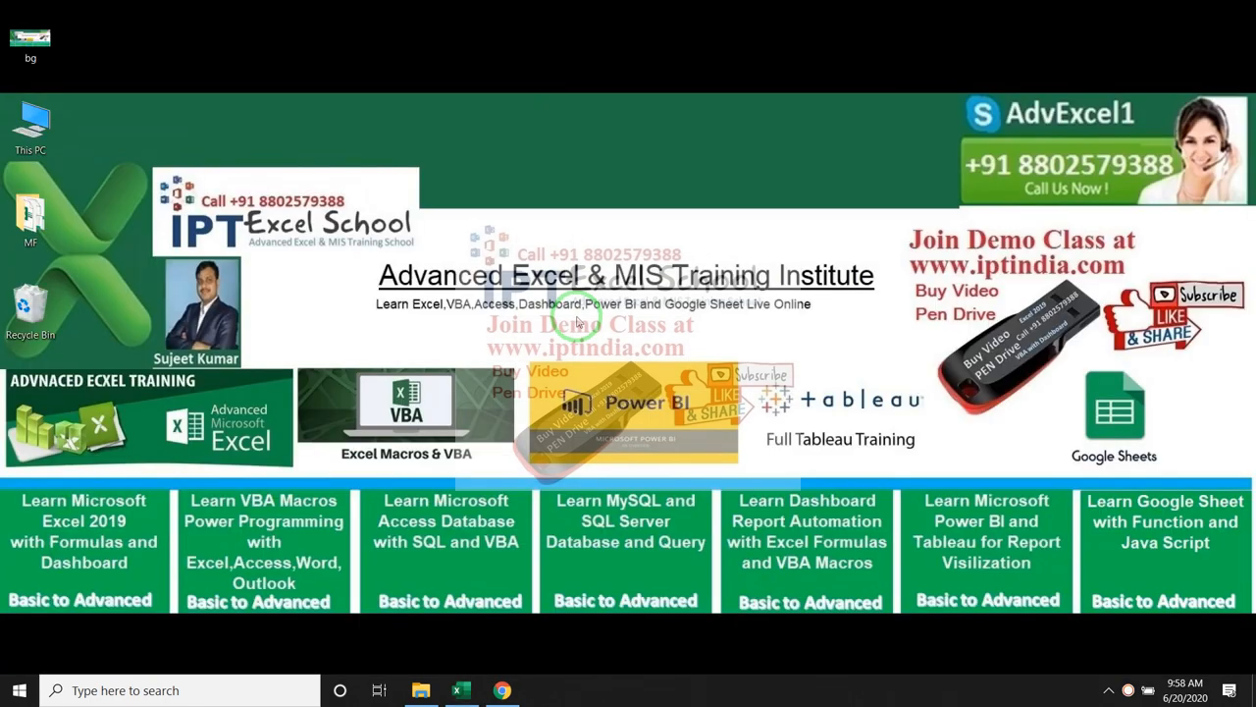
mouse_move(606, 309)
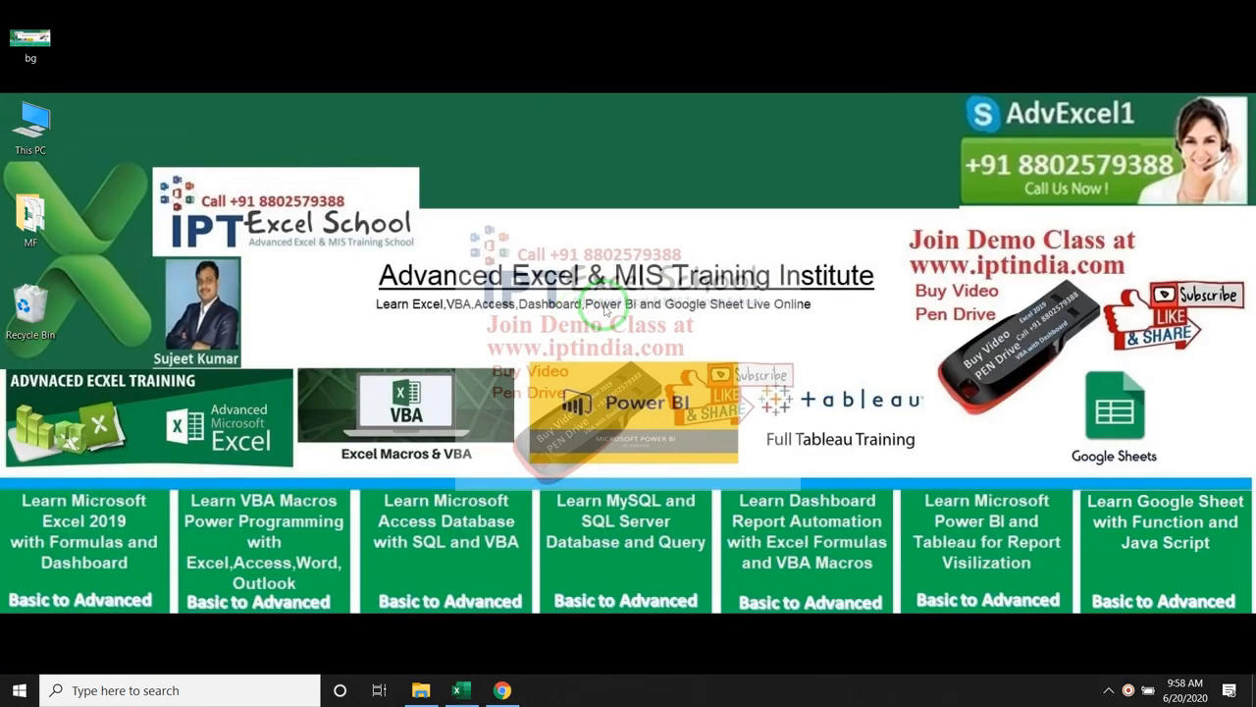
mouse_move(976, 254)
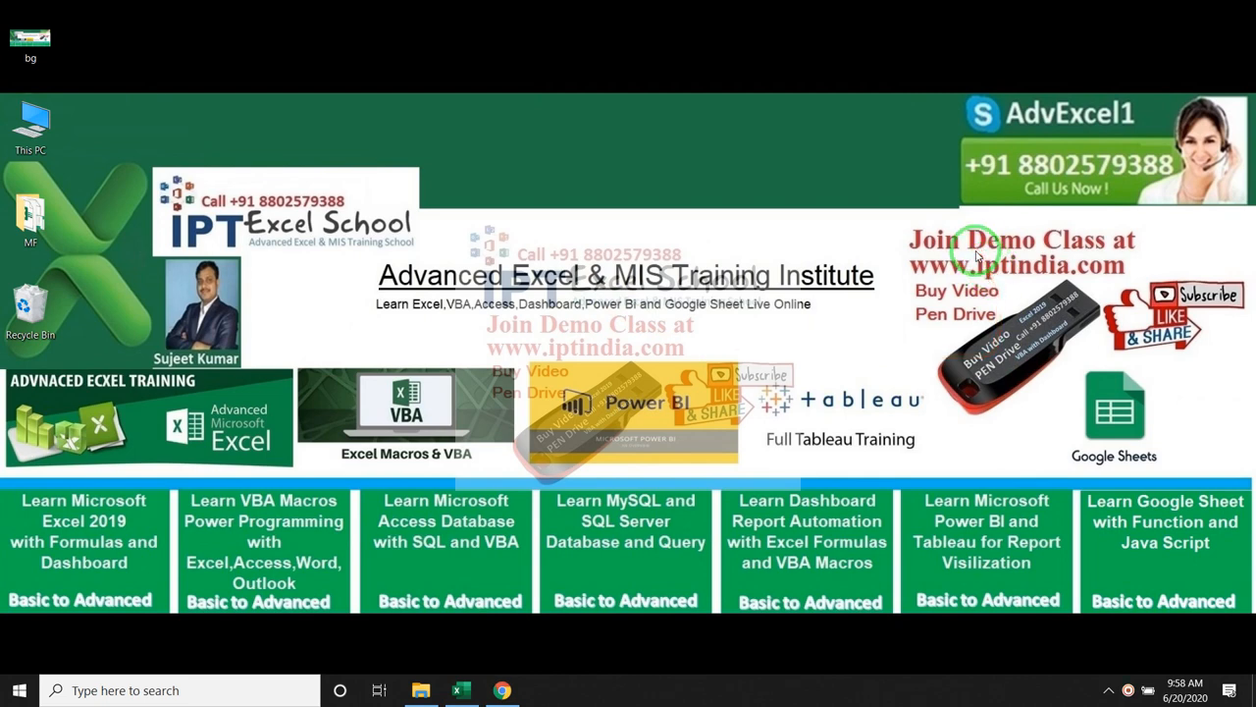